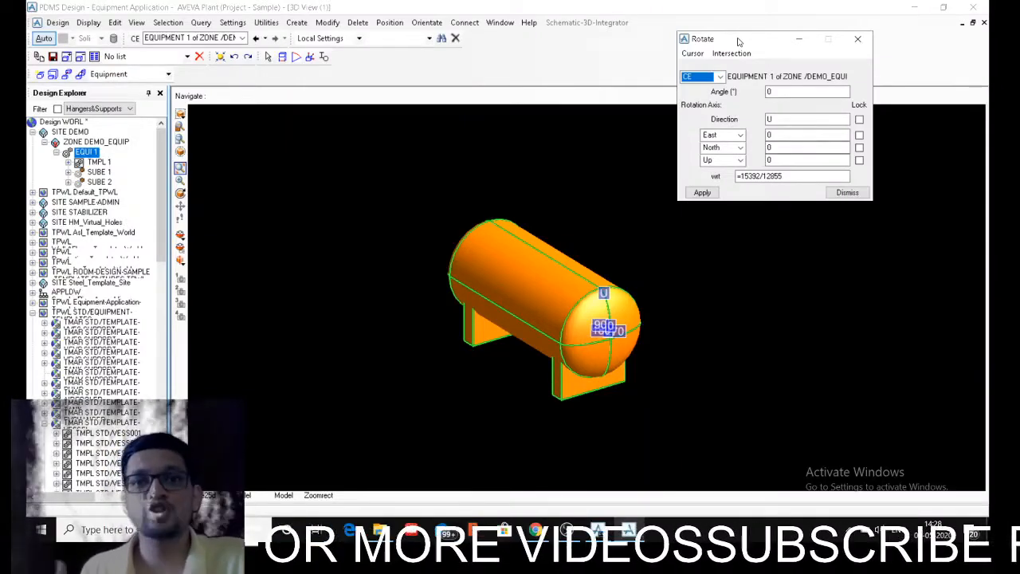
Step: Turn the vessel 90° about Up from the Rotate form, then -90° to turn it back
{"action": "left_click", "coordinate": [858, 38]}
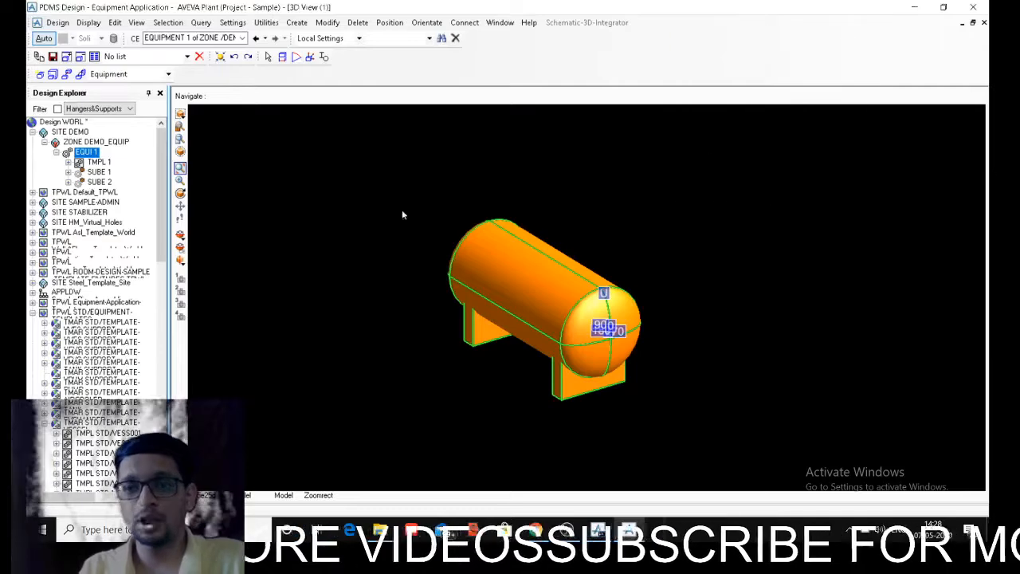
{"action": "left_click", "coordinate": [389, 22]}
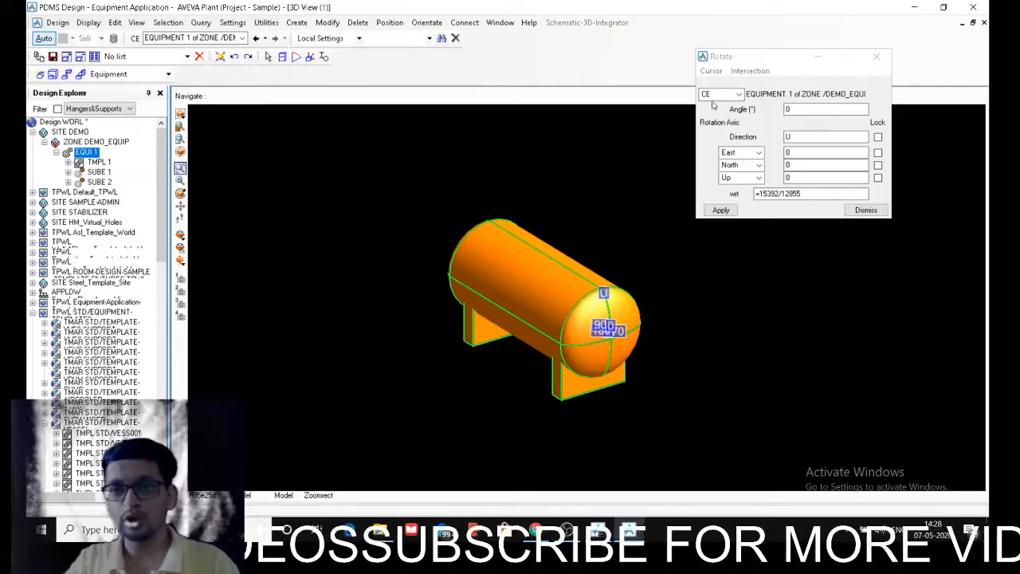
{"action": "mouse_move", "coordinate": [772, 134]}
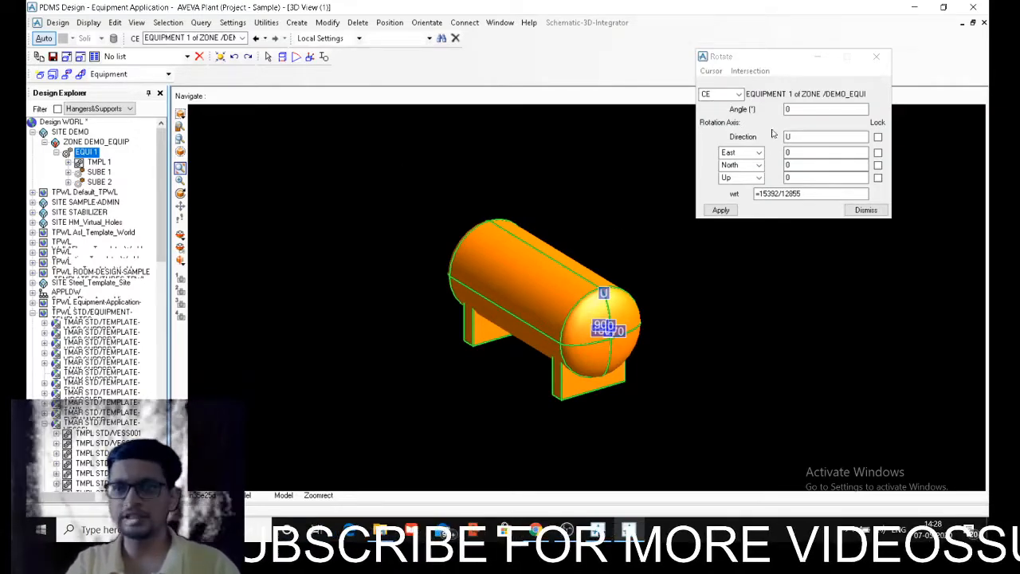
{"action": "left_click", "coordinate": [826, 108]}
{"action": "type", "text": "90"}
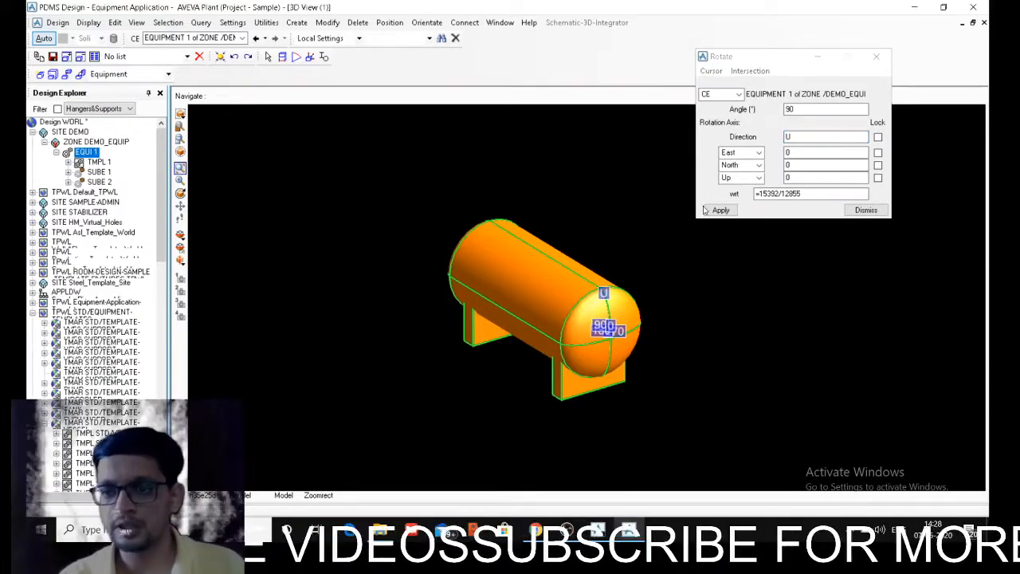
{"action": "left_click", "coordinate": [721, 210]}
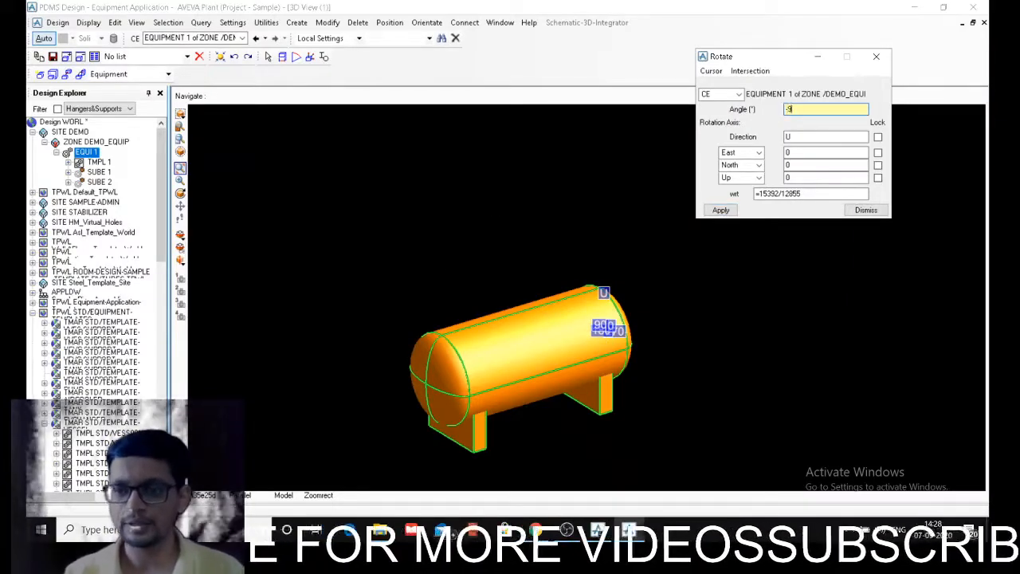
{"action": "left_click", "coordinate": [721, 211]}
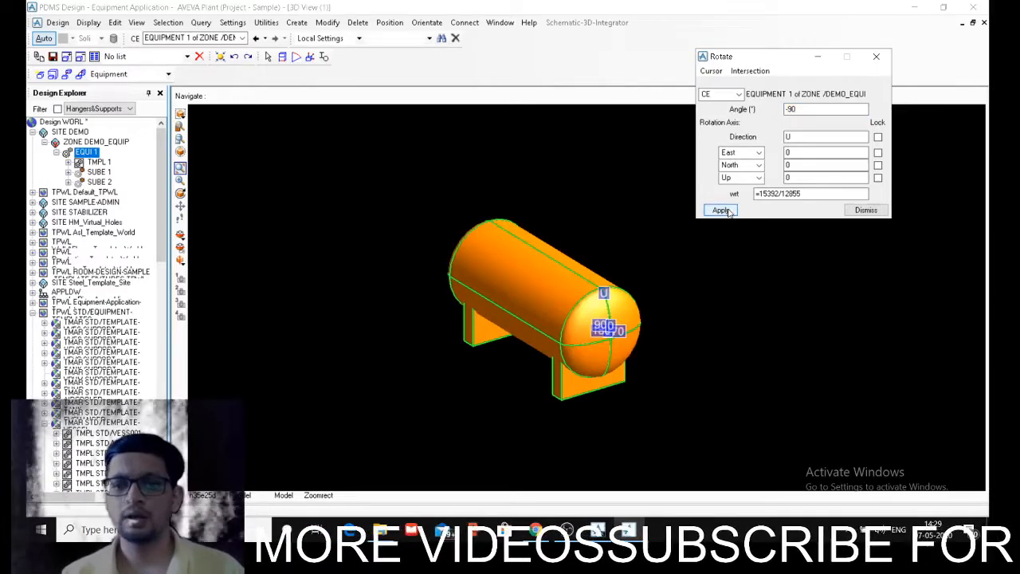
{"action": "left_click", "coordinate": [720, 211]}
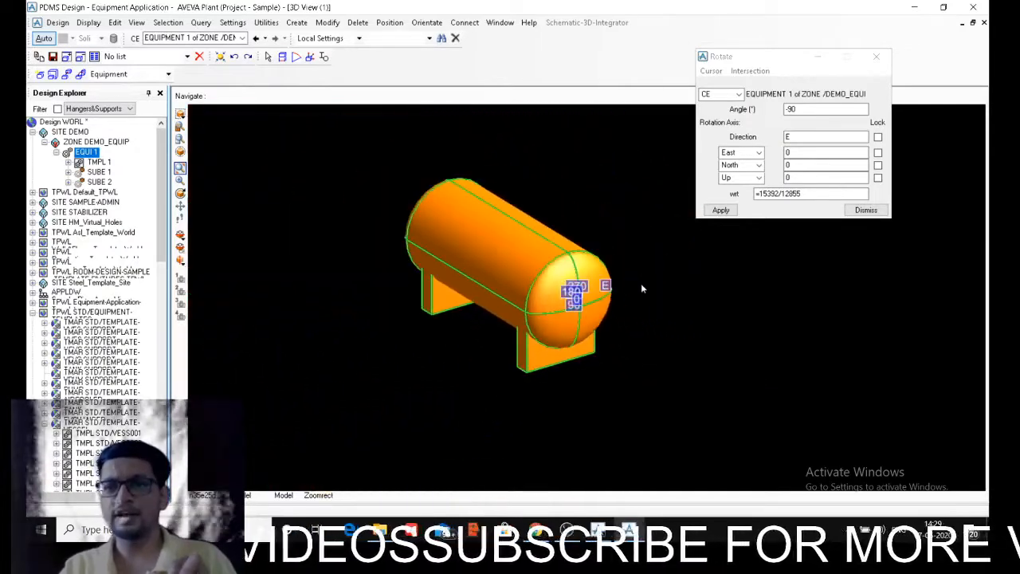
Step: Turn the vessel 90° about East so it stands upright, then back down to horizontal
{"action": "triple_click", "coordinate": [825, 108]}
{"action": "type", "text": "90"}
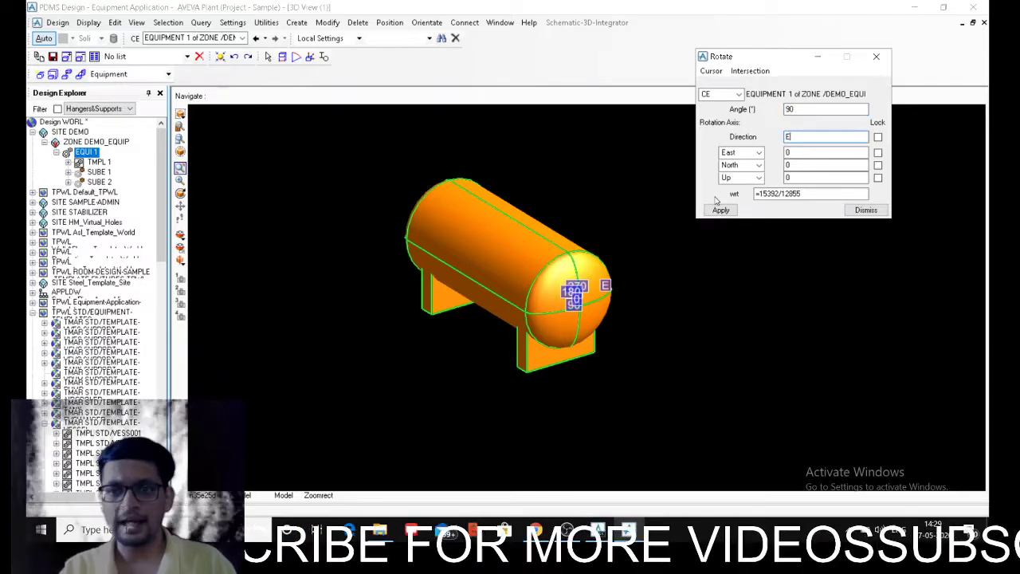
{"action": "left_click", "coordinate": [720, 211]}
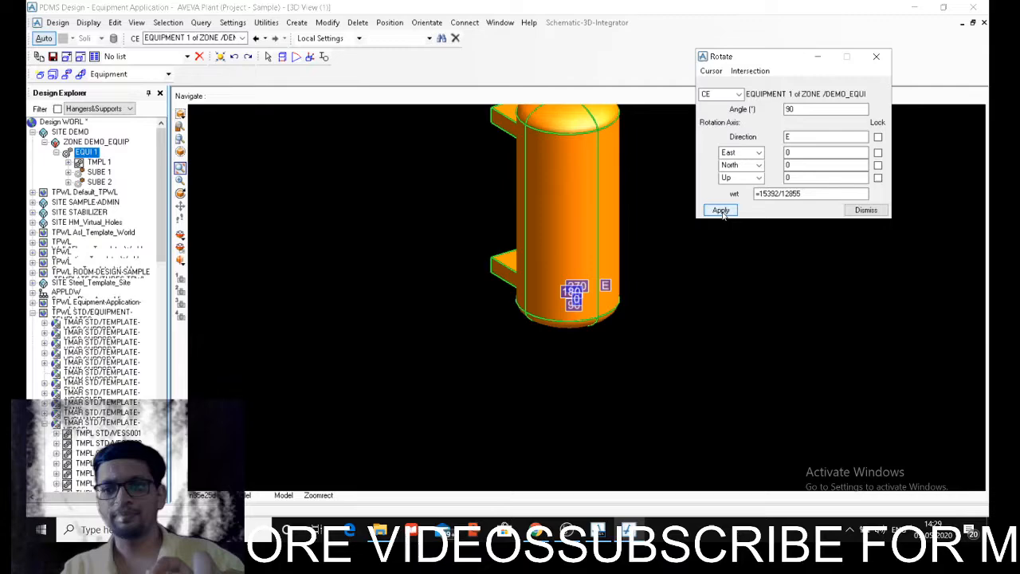
{"action": "left_click", "coordinate": [721, 210]}
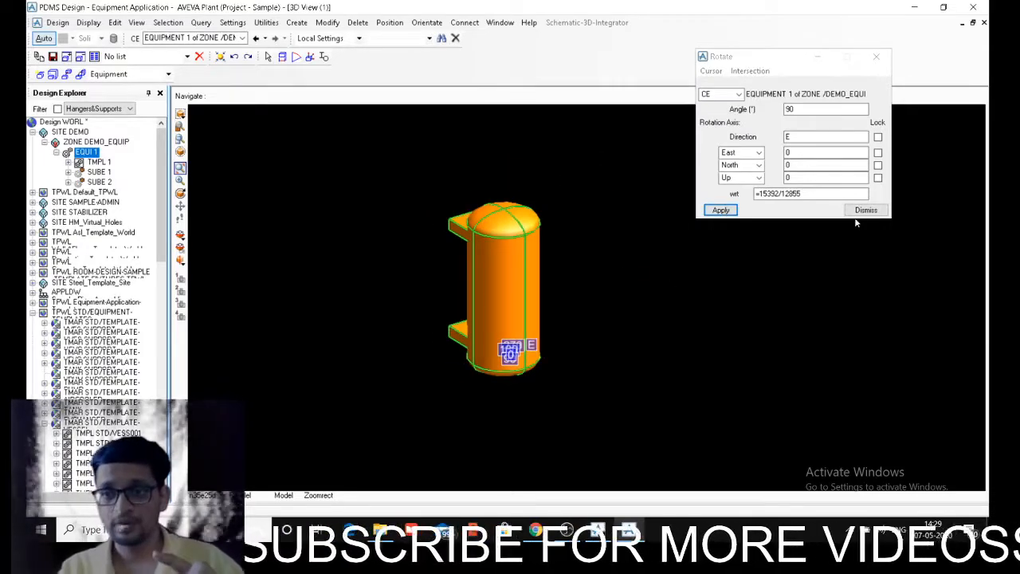
{"action": "triple_click", "coordinate": [826, 108]}
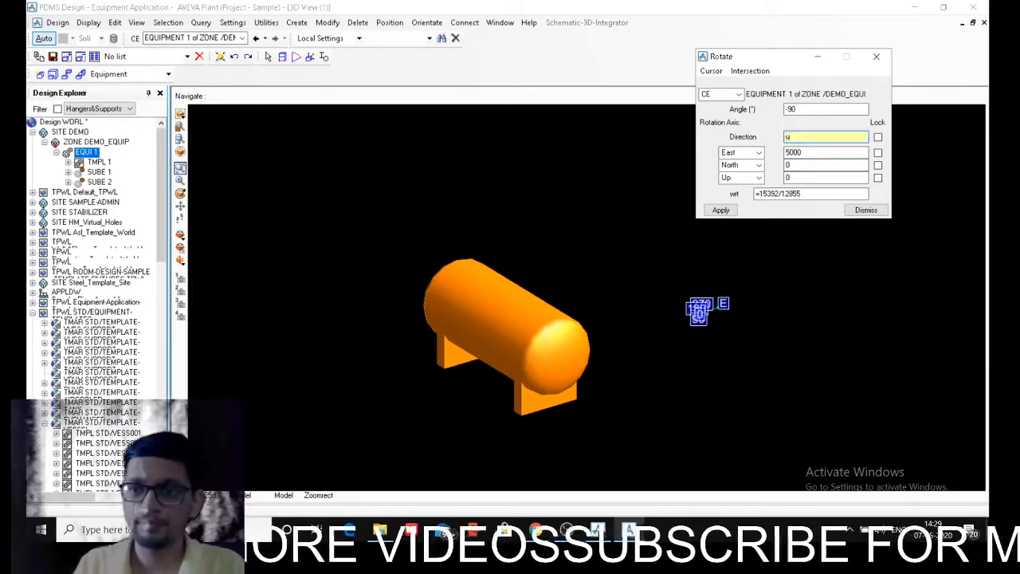
Step: Swing the vessel in repeated 90° turns about Up around a rotation origin offset 5000 East
{"action": "left_click", "coordinate": [721, 210]}
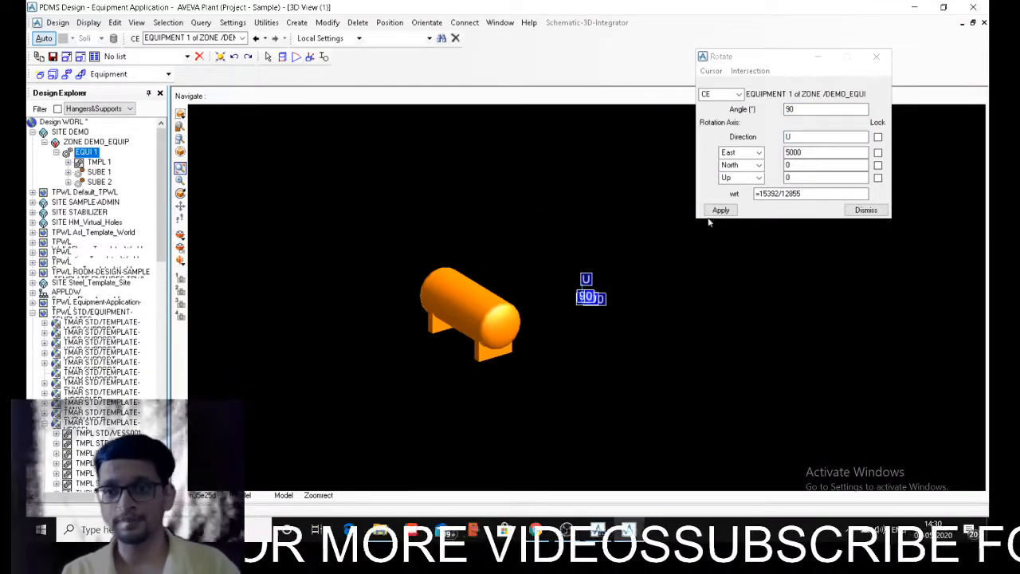
{"action": "left_click", "coordinate": [721, 210]}
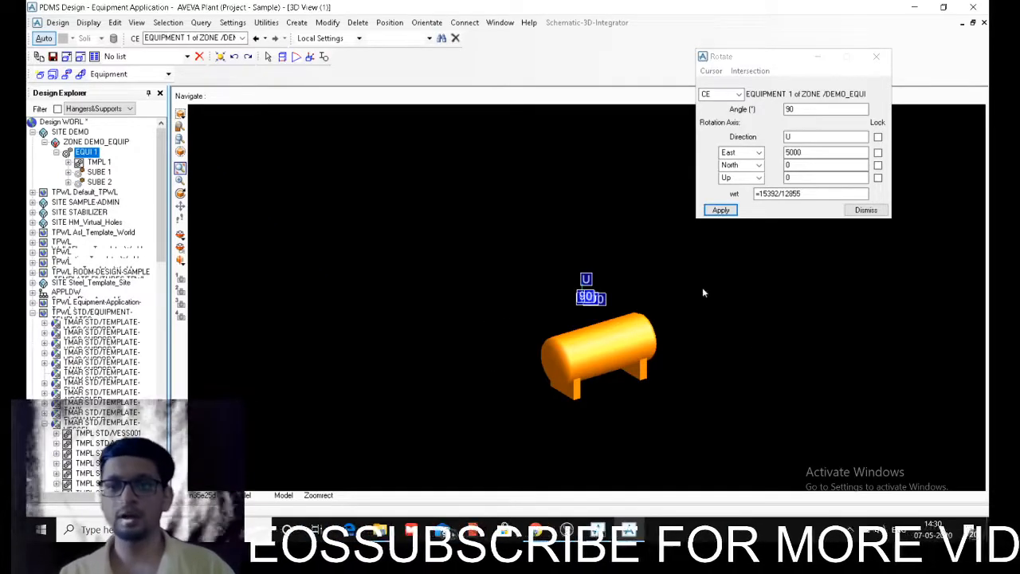
{"action": "left_click", "coordinate": [720, 211]}
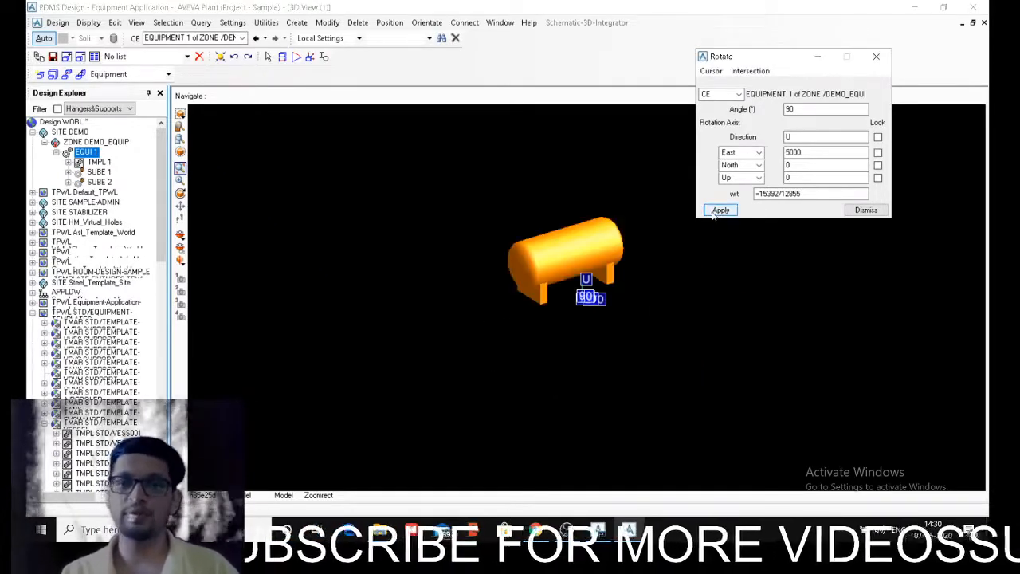
{"action": "left_click", "coordinate": [720, 211]}
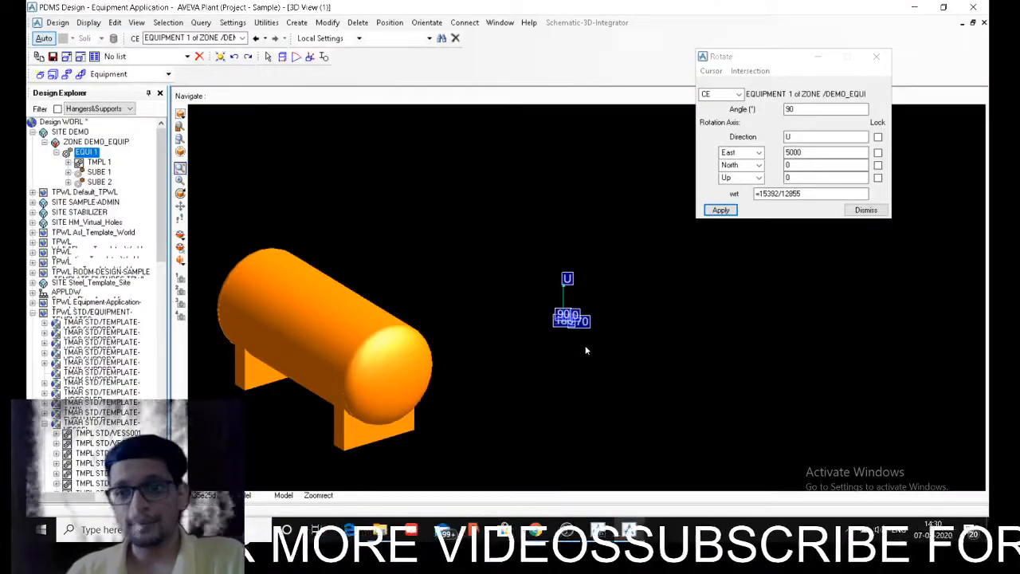
{"action": "mouse_move", "coordinate": [529, 309]}
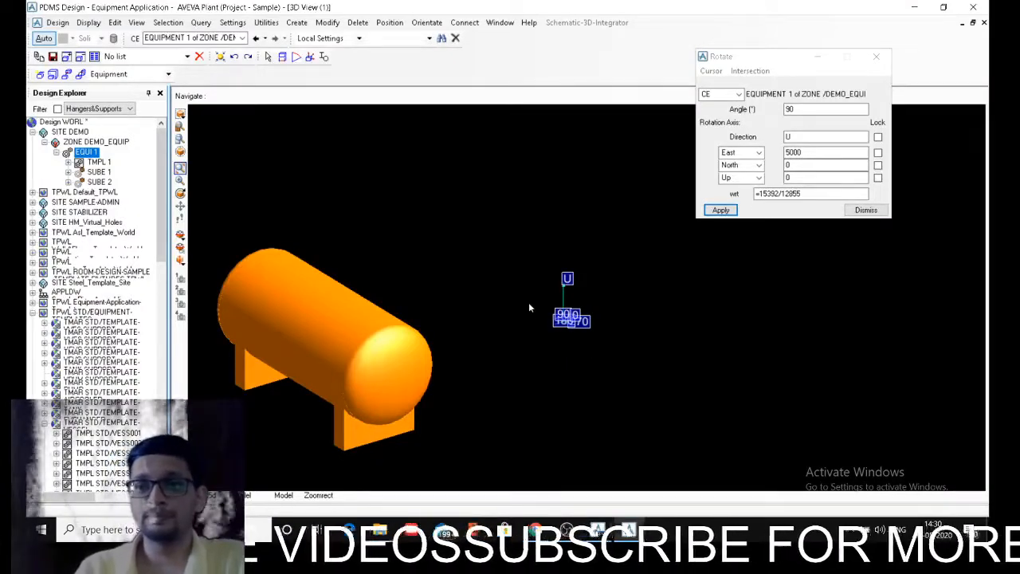